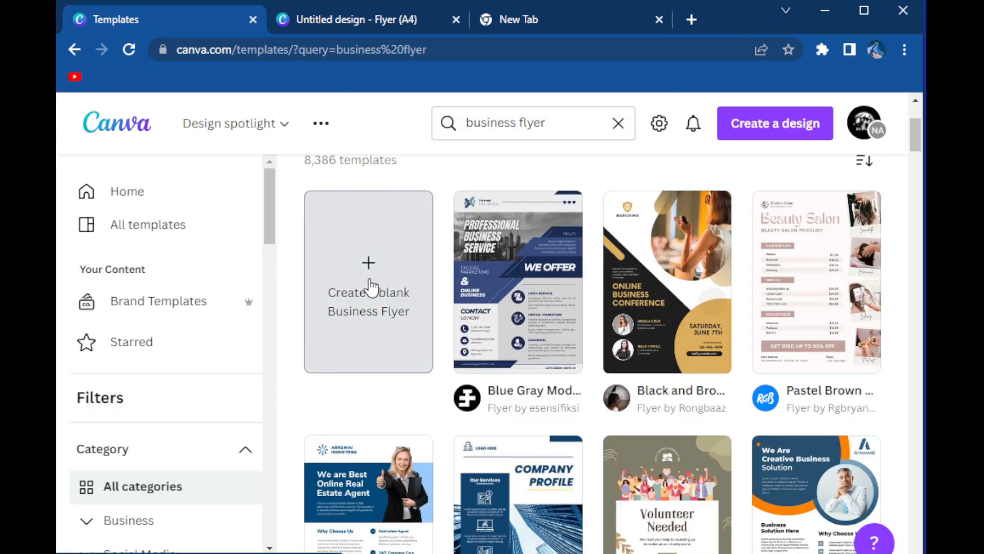
Step: Start a blank A4 Business Flyer in the Canva design editor
{"action": "left_click", "coordinate": [369, 19]}
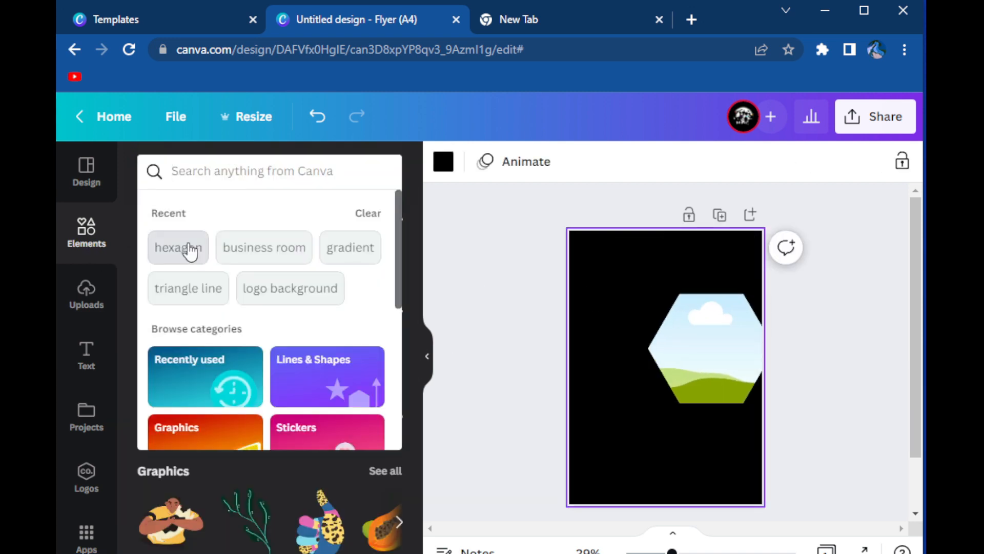
Step: Add a white hexagon, enlarge it and layer it over the hexagon photo frame near the page top
{"action": "left_click", "coordinate": [179, 247]}
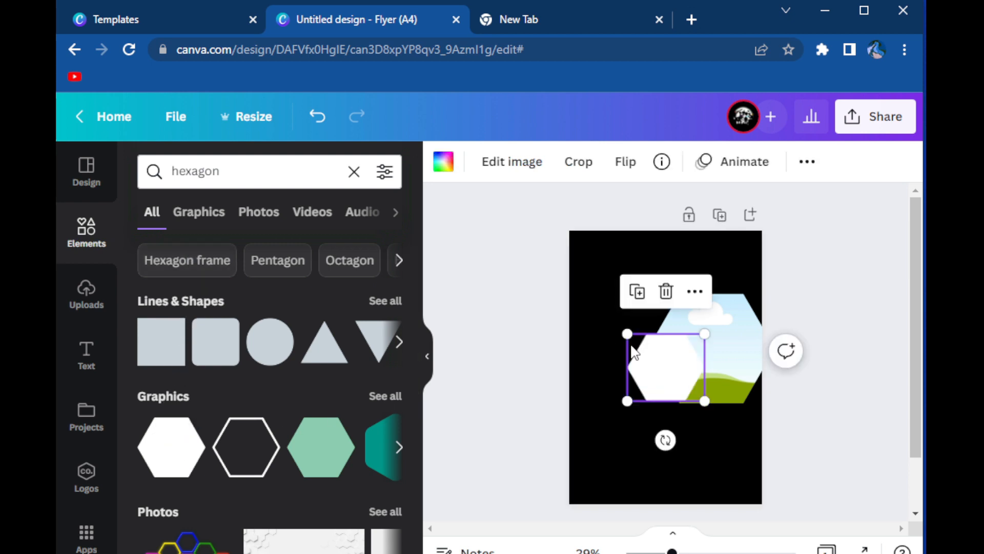
{"action": "left_click_drag", "start_coordinate": [627, 332], "coordinate": [580, 293]}
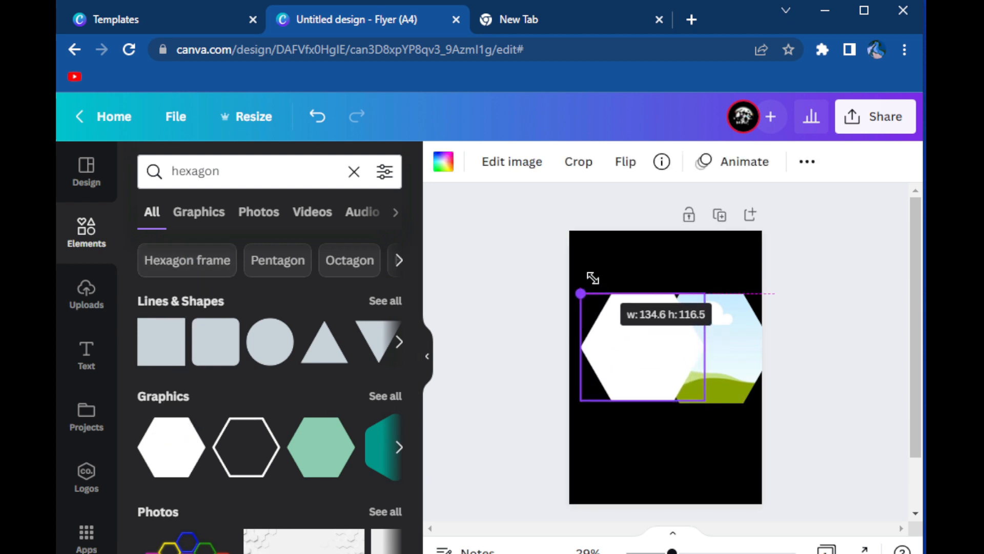
{"action": "left_click_drag", "start_coordinate": [708, 402], "coordinate": [712, 405]}
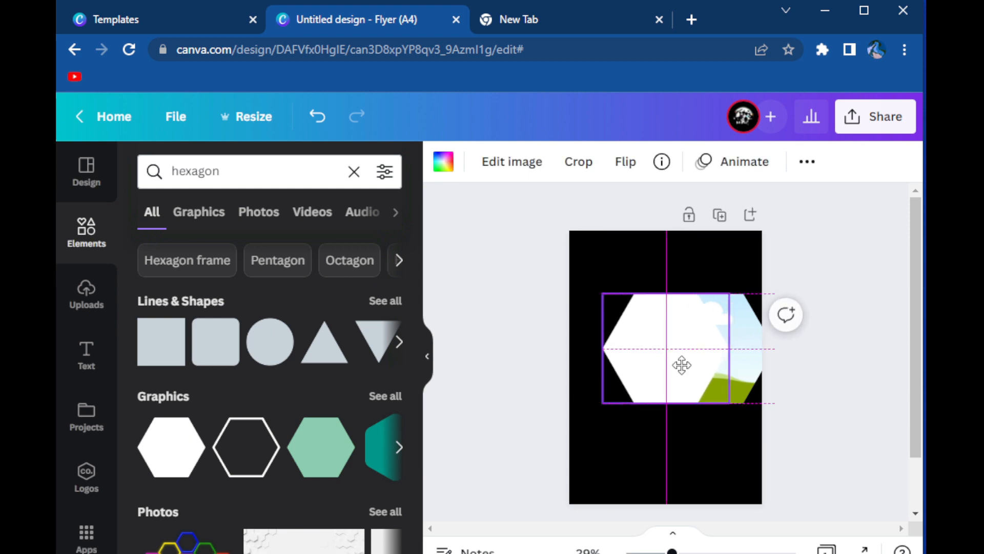
{"action": "left_click_drag", "start_coordinate": [680, 364], "coordinate": [710, 396]}
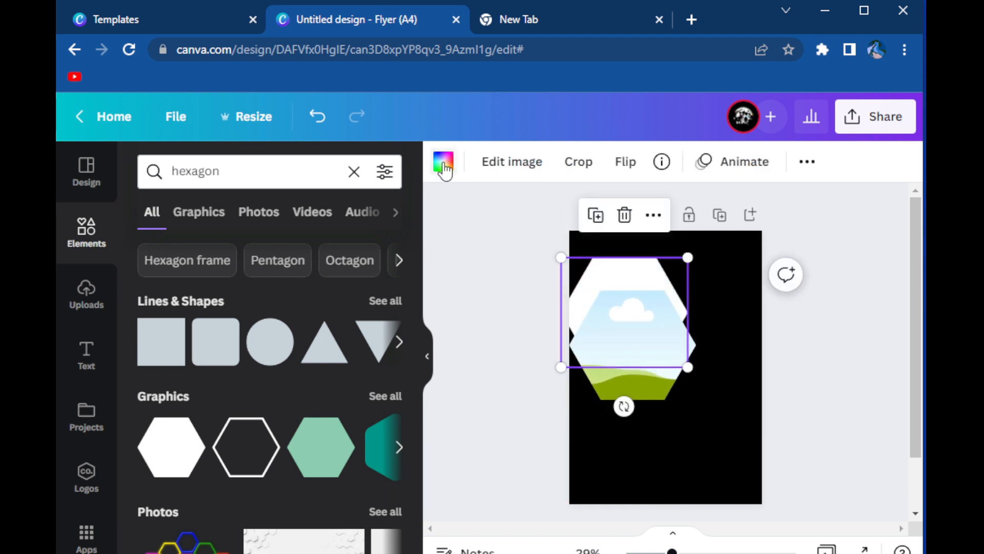
{"action": "left_click", "coordinate": [443, 162]}
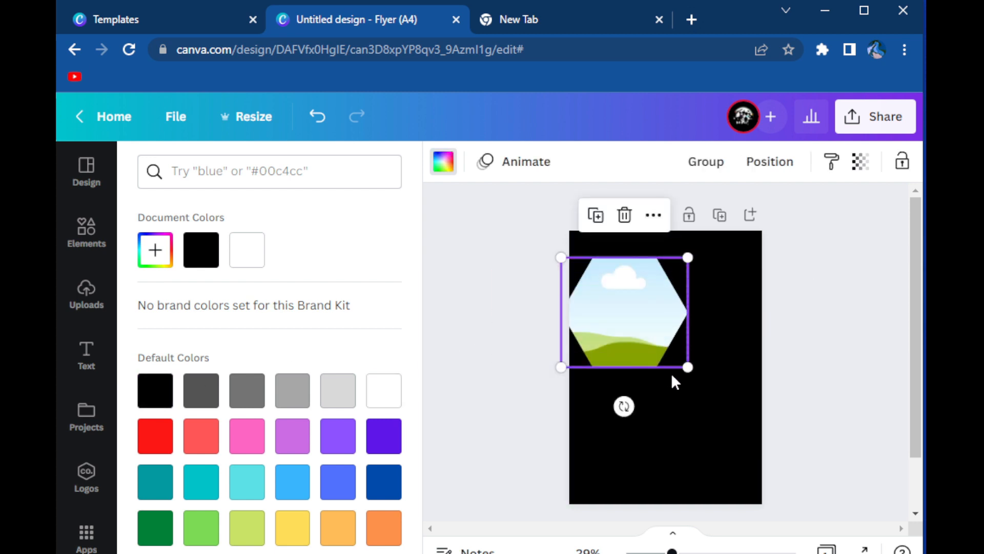
{"action": "mouse_move", "coordinate": [617, 285]}
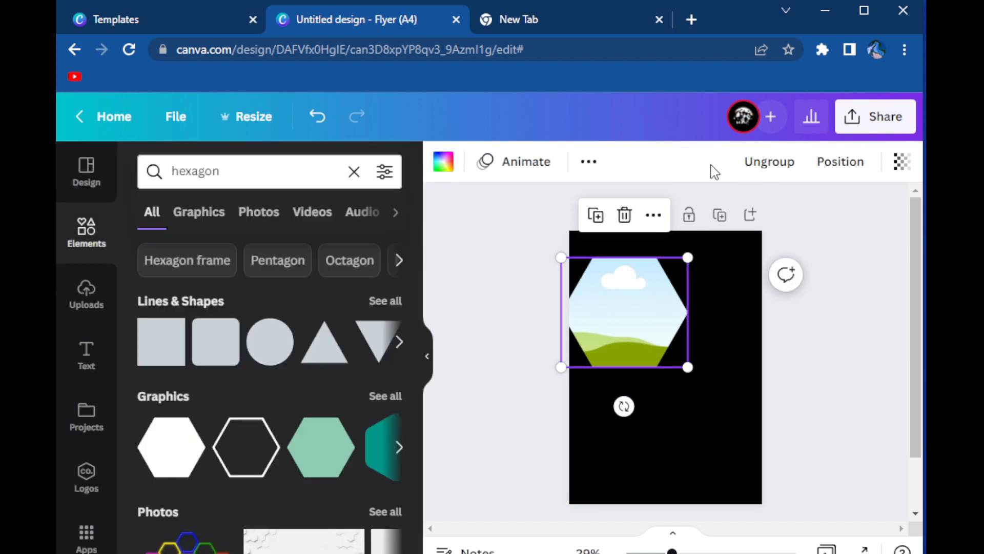
{"action": "mouse_move", "coordinate": [654, 328]}
{"action": "type", "text": "business room"}
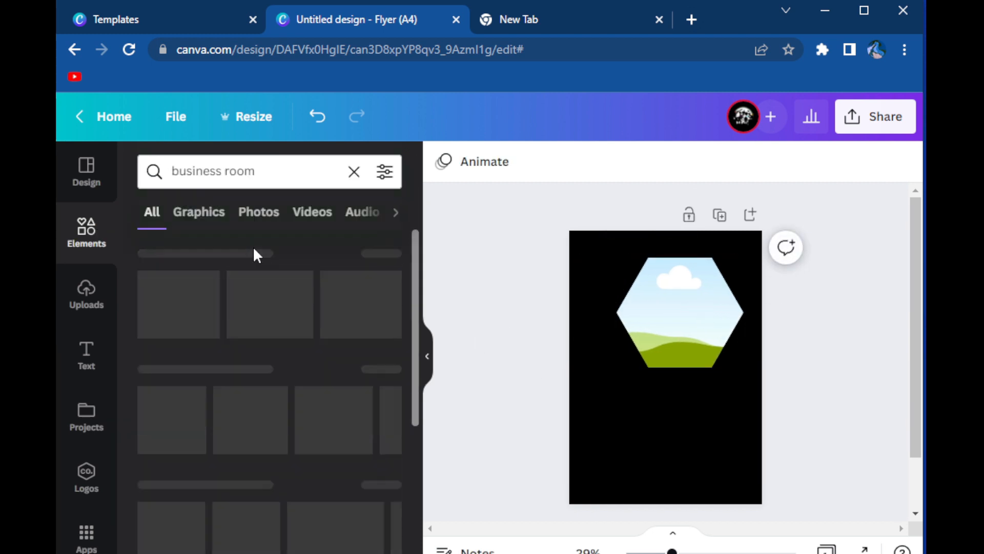
Step: Pick a conference room photo from the 'business room' results and drop it into the hexagon frame
{"action": "left_click", "coordinate": [259, 211]}
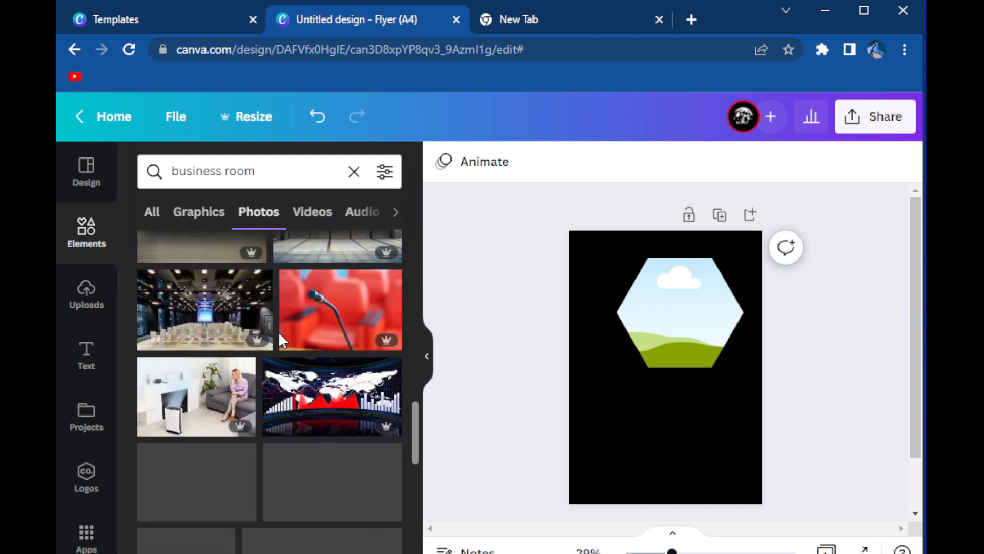
{"action": "scroll", "scroll_direction": "down", "scroll_amount": 3}
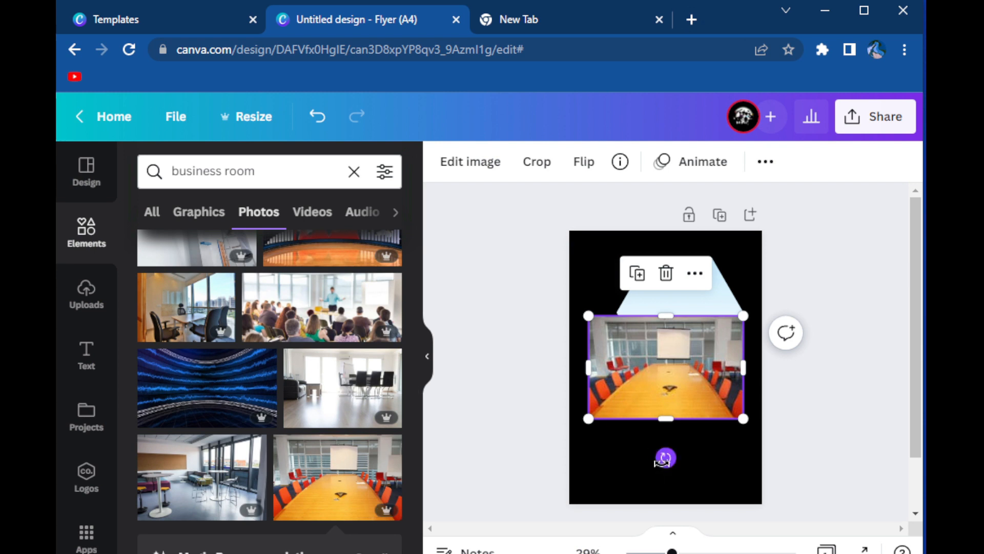
{"action": "left_click_drag", "start_coordinate": [663, 458], "coordinate": [634, 449]}
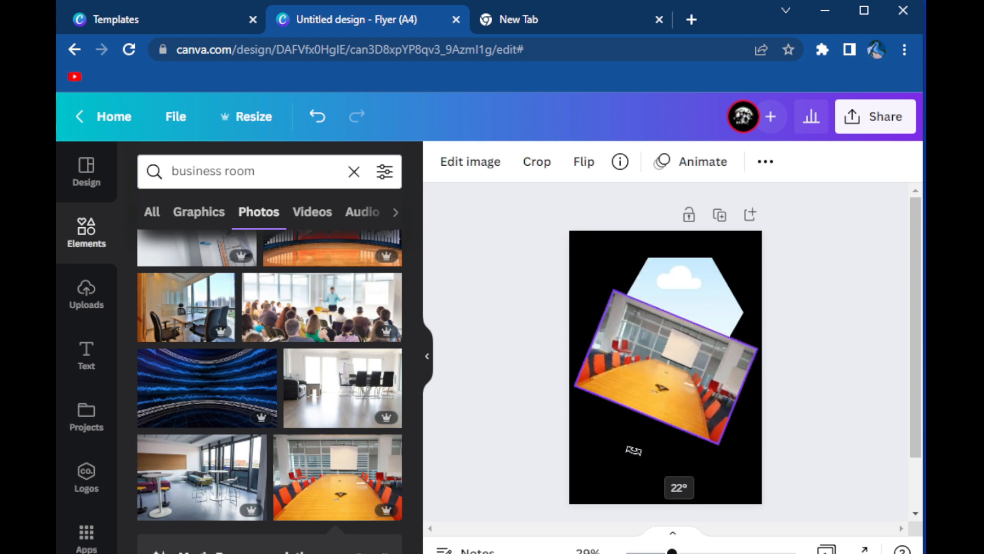
{"action": "left_click_drag", "start_coordinate": [634, 448], "coordinate": [590, 372]}
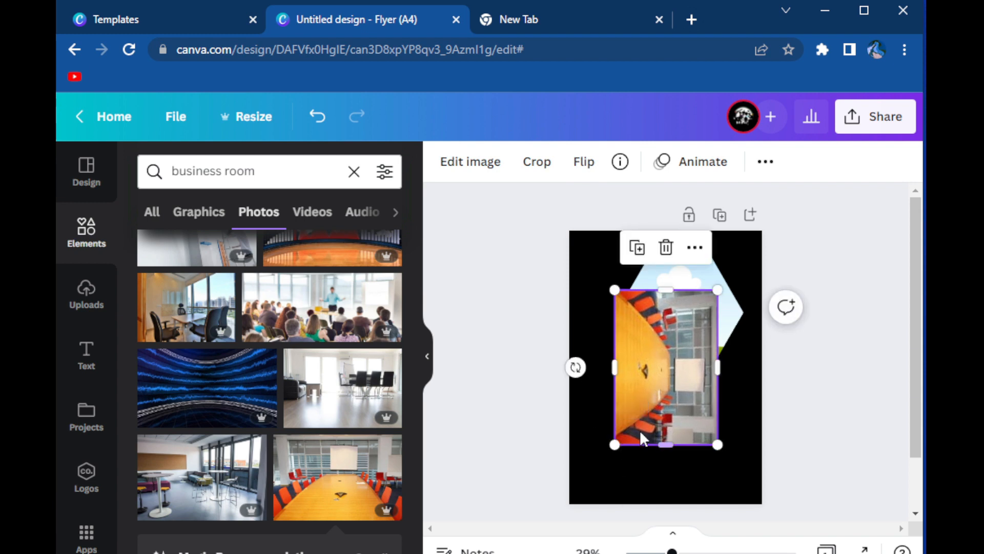
{"action": "left_click_drag", "start_coordinate": [644, 370], "coordinate": [665, 414]}
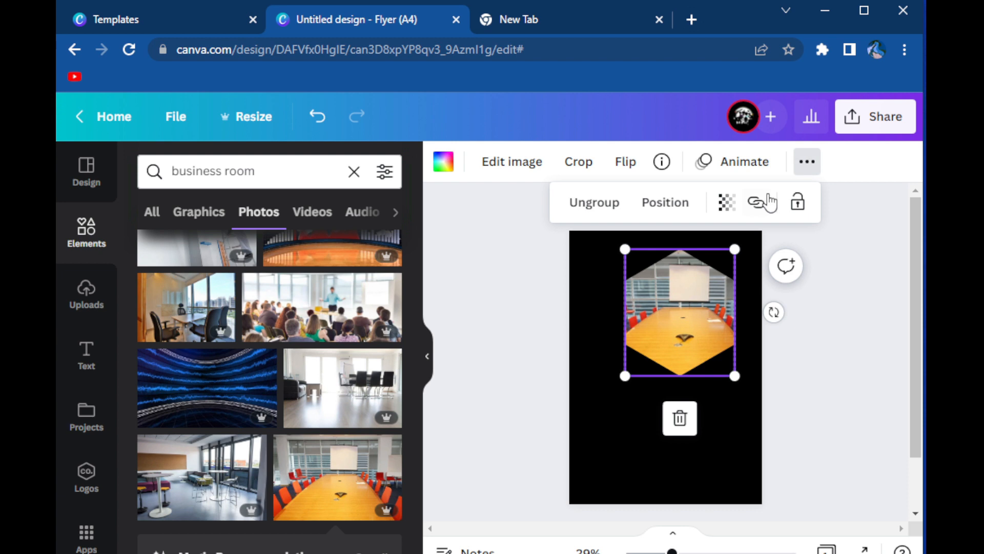
Step: Enlarge the framed photo past the page's top edge and adjust its placement inside the frame
{"action": "left_click", "coordinate": [727, 202]}
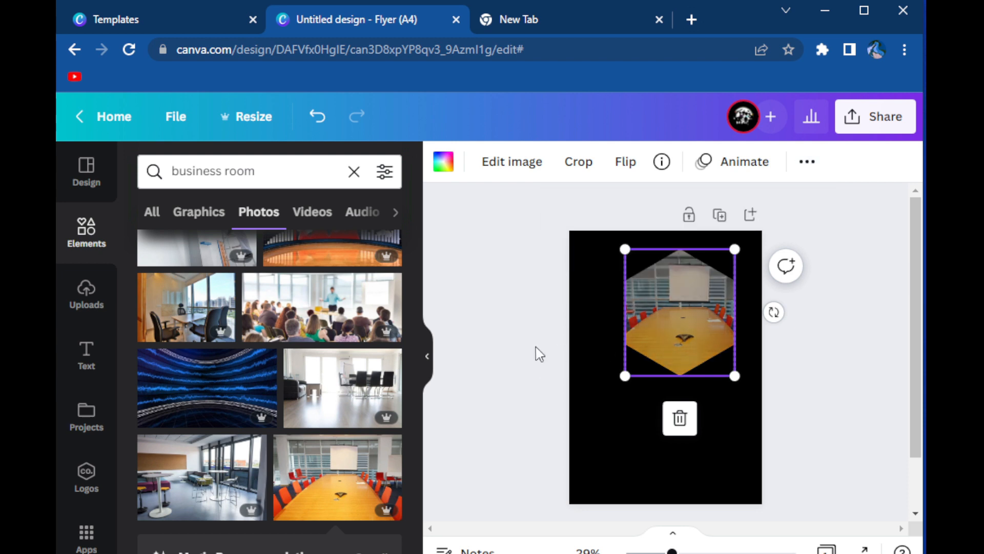
{"action": "left_click_drag", "start_coordinate": [674, 314], "coordinate": [627, 270]}
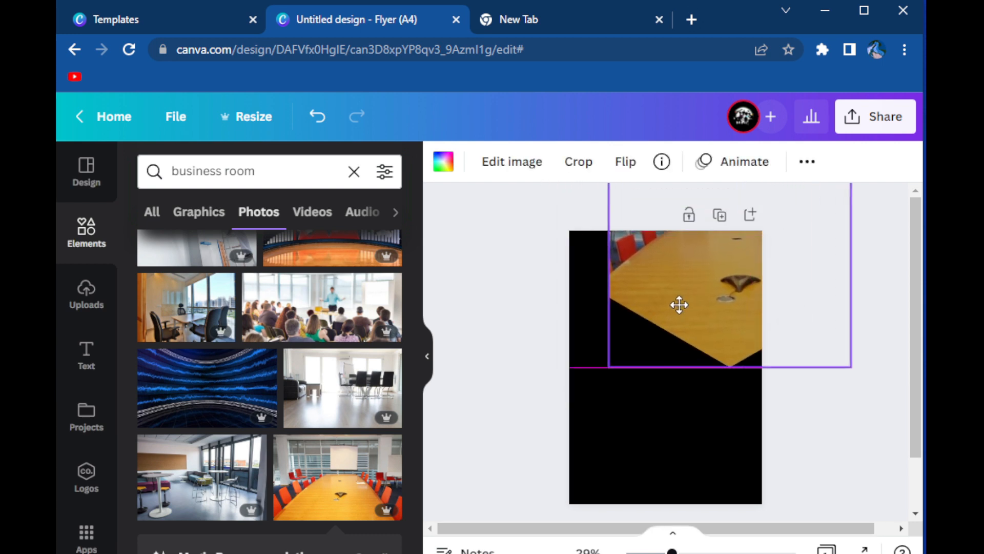
{"action": "left_click", "coordinate": [579, 162]}
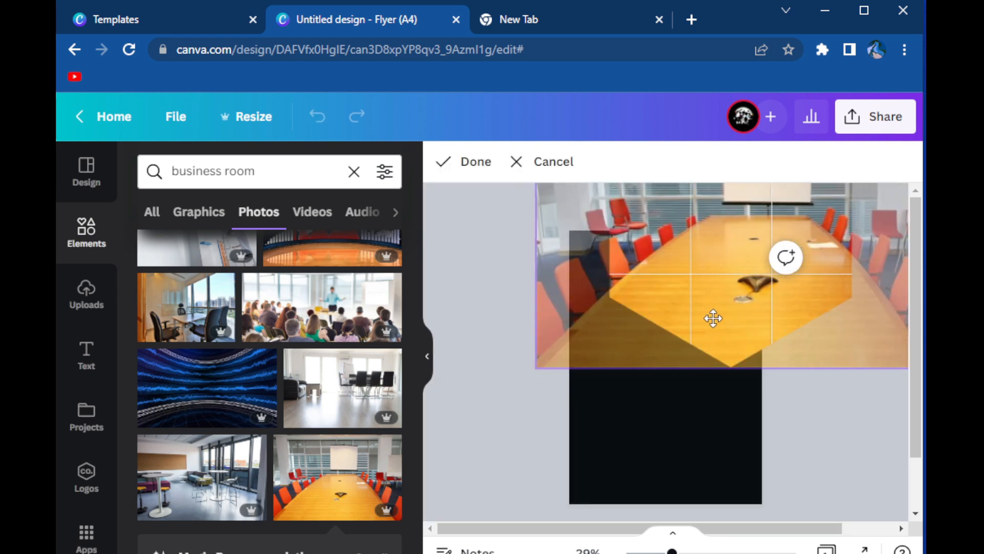
{"action": "left_click", "coordinate": [475, 161]}
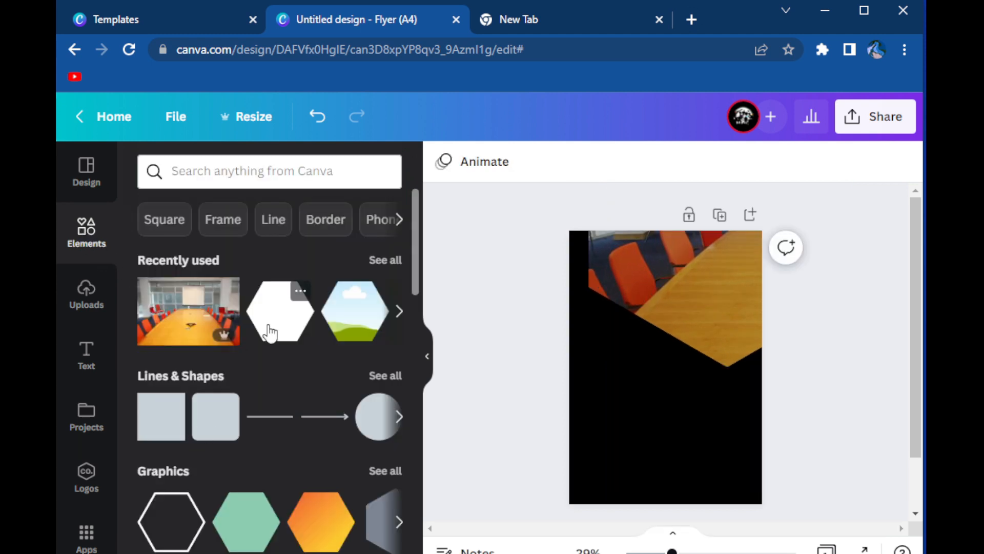
Step: Add a second hexagon over the top-left corner and recolour it bright blue beside the office photo
{"action": "left_click", "coordinate": [280, 310]}
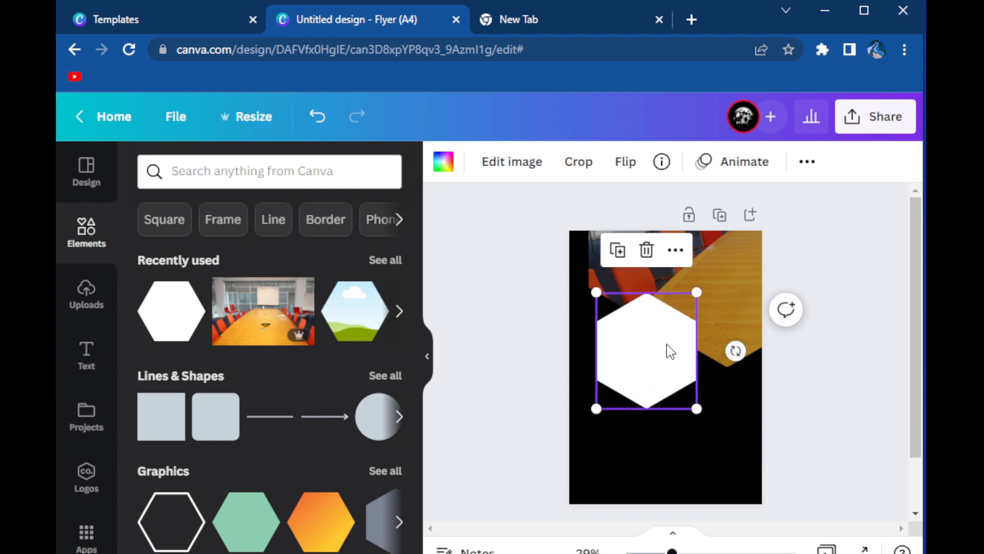
{"action": "left_click_drag", "start_coordinate": [697, 408], "coordinate": [651, 353]}
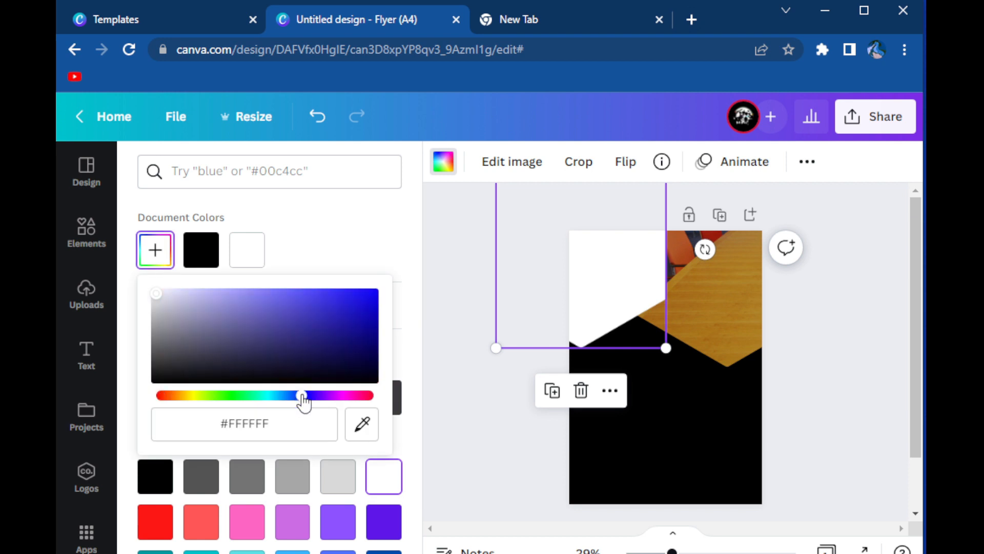
{"action": "left_click", "coordinate": [298, 395]}
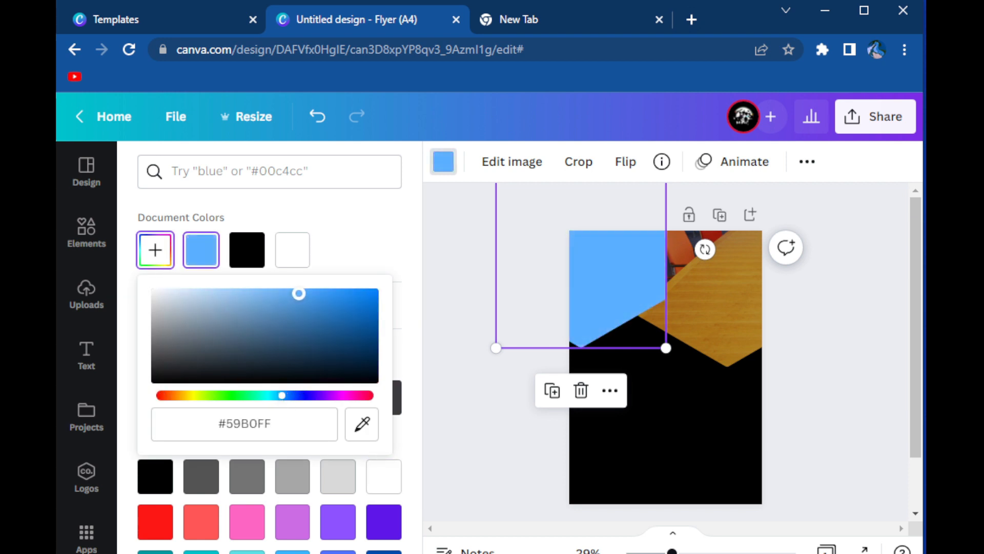
{"action": "left_click_drag", "start_coordinate": [282, 395], "coordinate": [280, 395]}
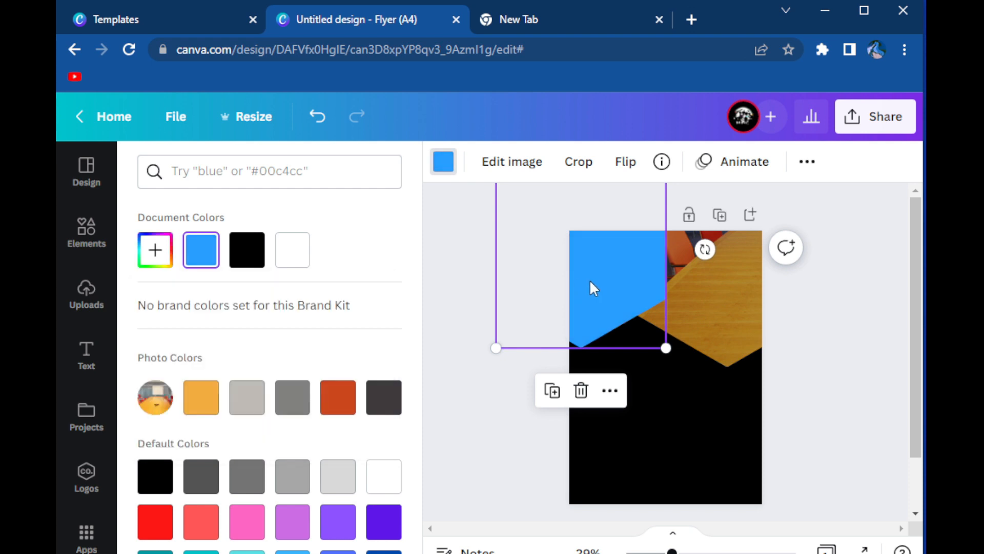
{"action": "left_click", "coordinate": [86, 235]}
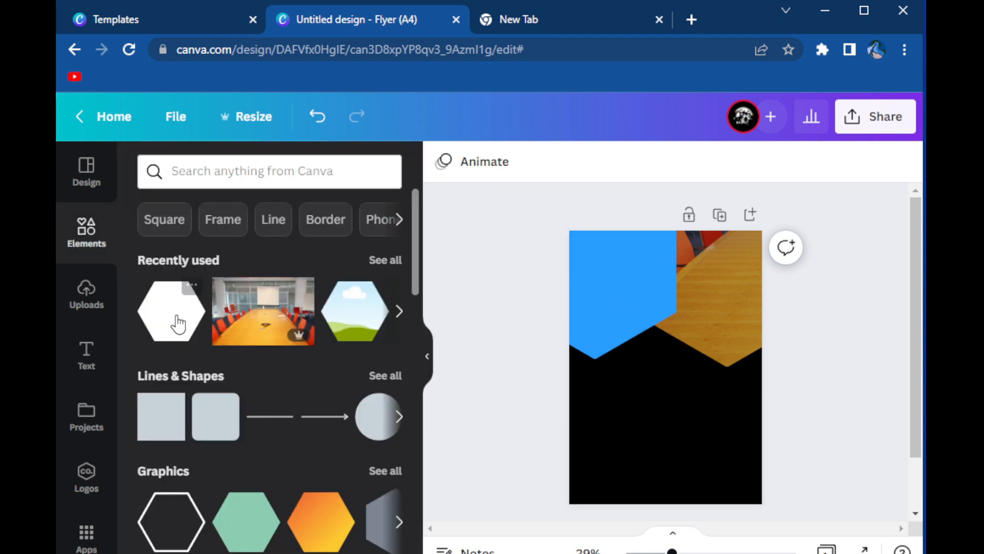
Step: Fill a small hexagon frame on the office photo with a 'business man' portrait
{"action": "left_click", "coordinate": [172, 311]}
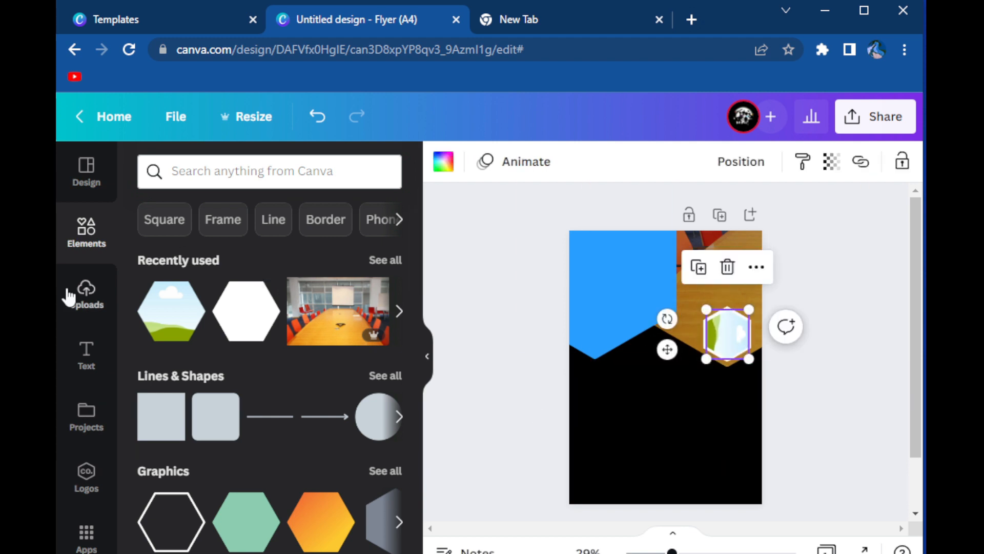
{"action": "type", "text": "business man"}
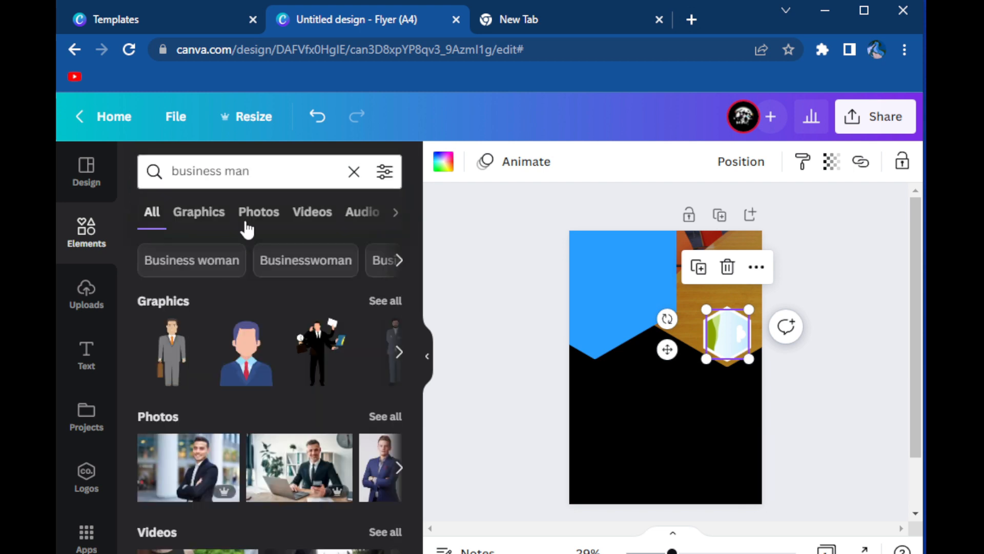
{"action": "left_click", "coordinate": [258, 211]}
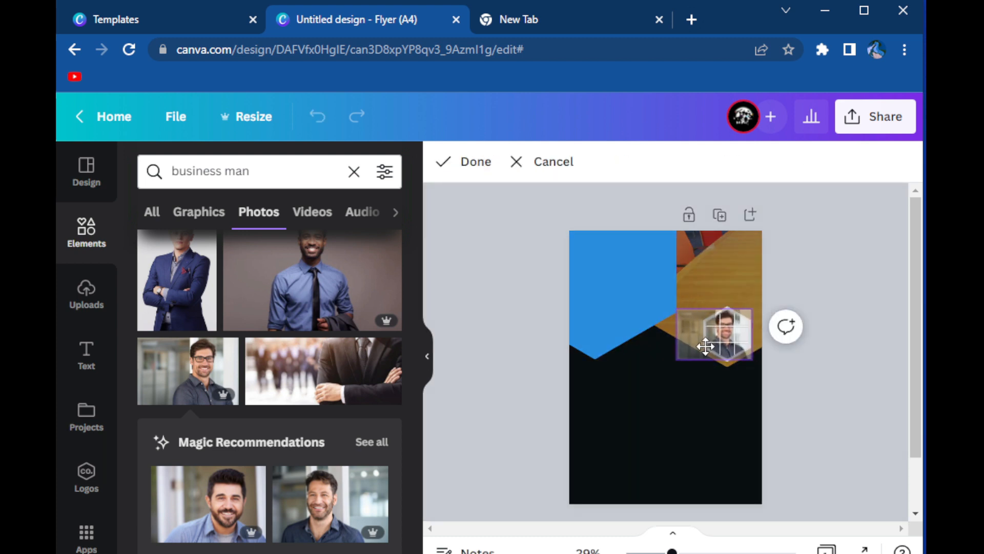
{"action": "left_click", "coordinate": [476, 162]}
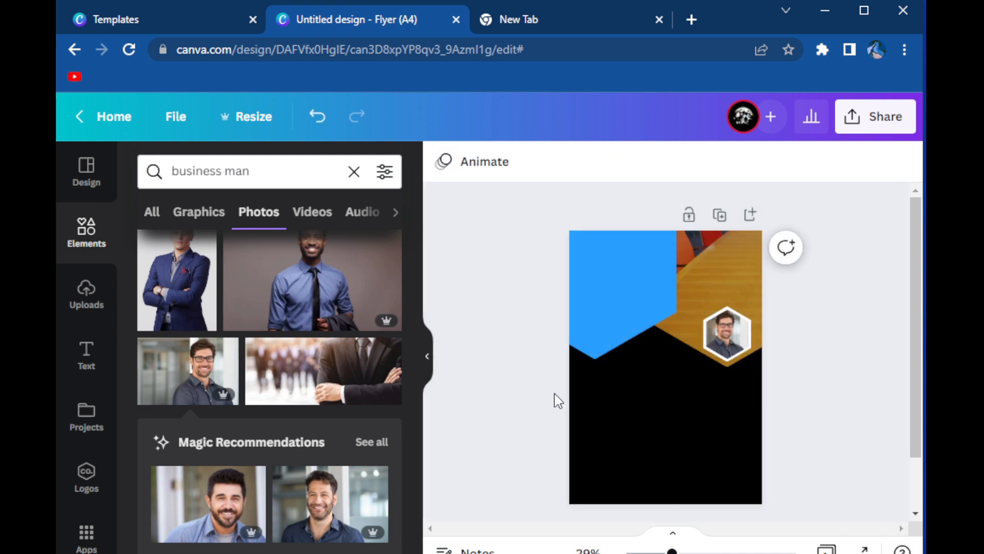
{"action": "left_click", "coordinate": [354, 171]}
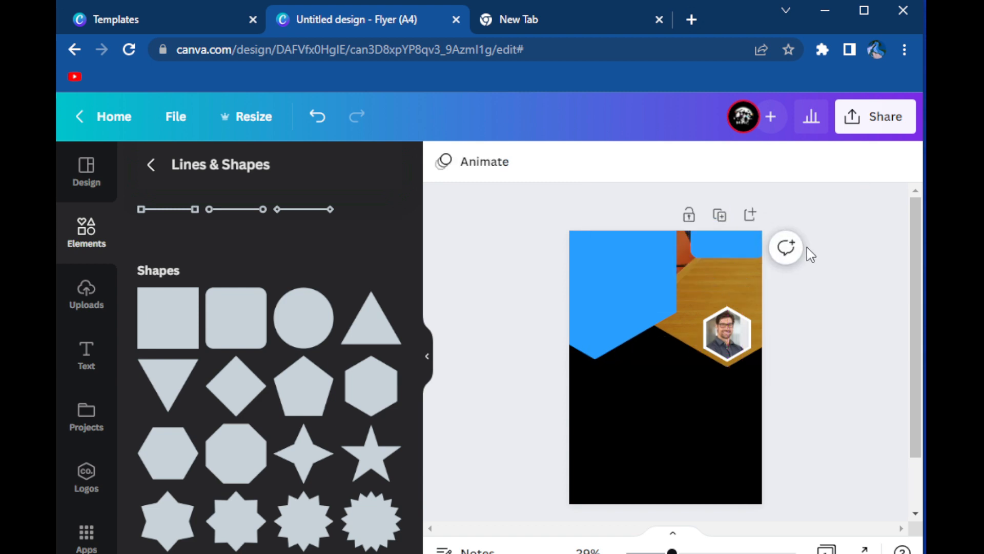
Step: Make the page background white and shade the top-left blue hexagon with a dark navy gradient
{"action": "left_click", "coordinate": [642, 289]}
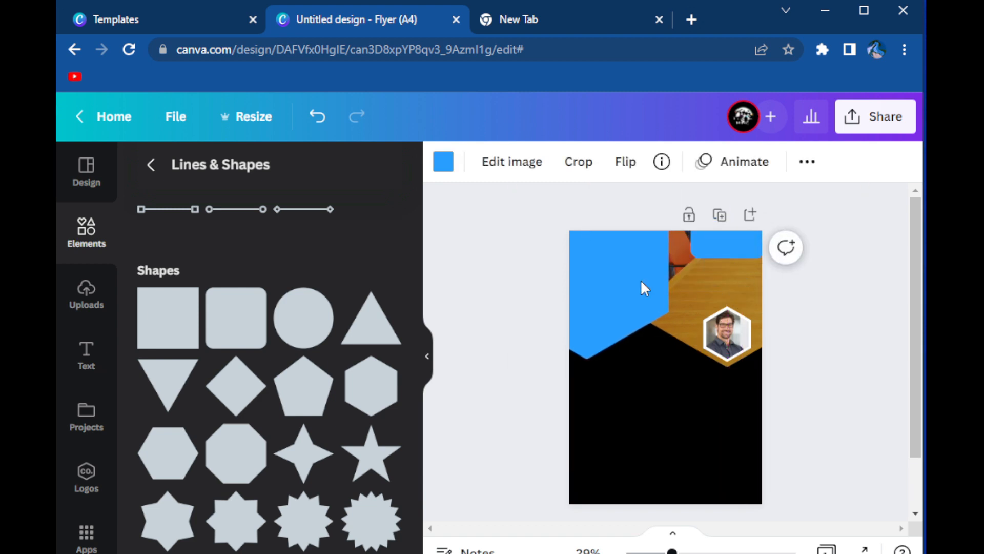
{"action": "left_click", "coordinate": [642, 287]}
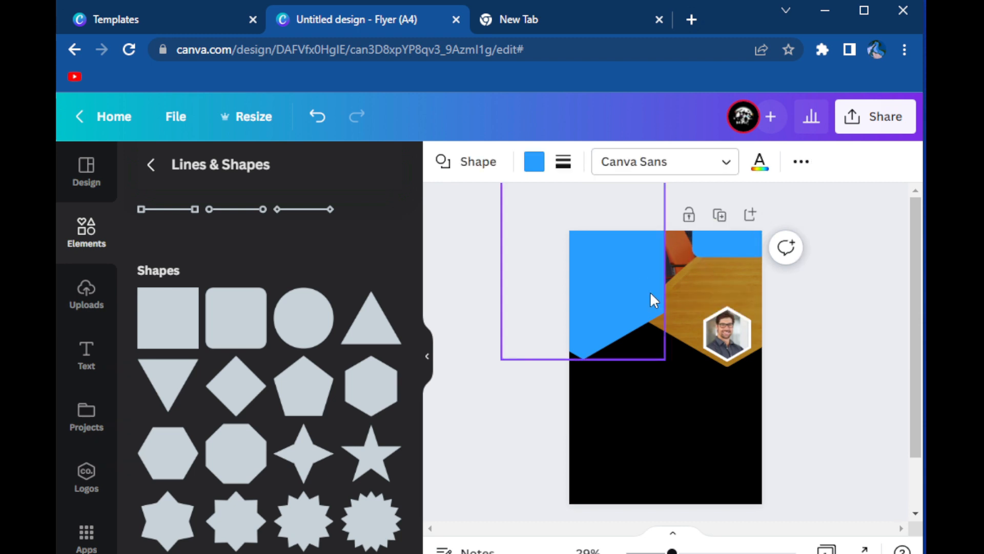
{"action": "left_click", "coordinate": [849, 305]}
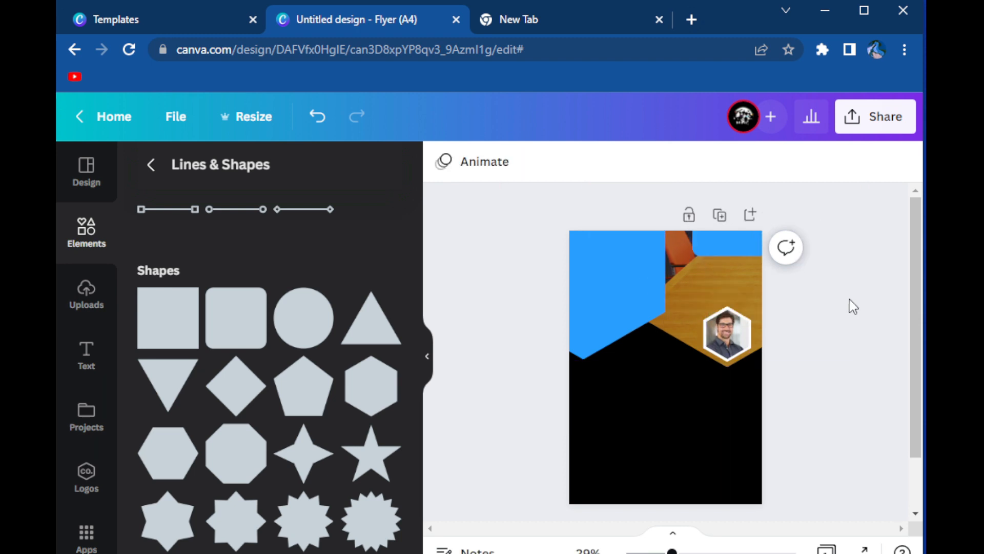
{"action": "type", "text": "FA"}
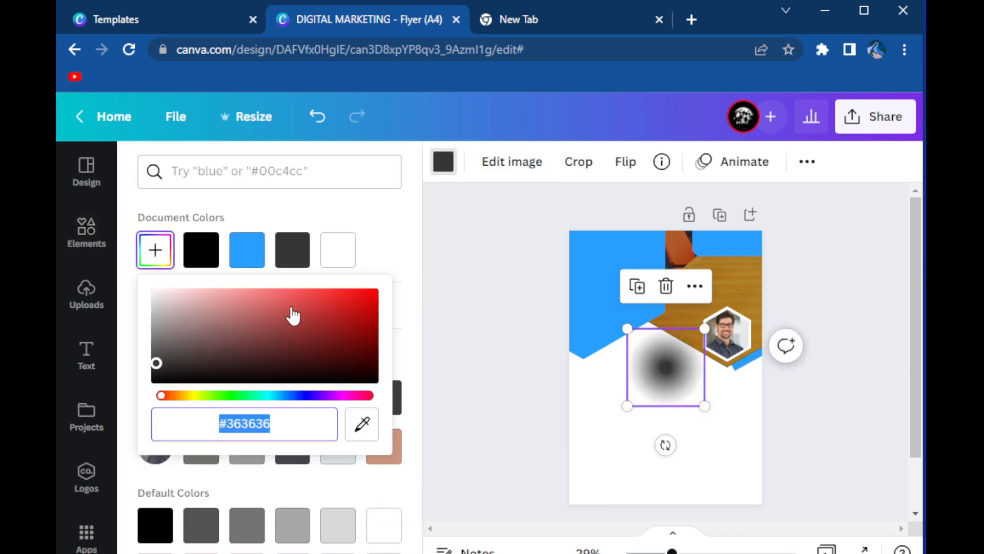
{"action": "left_click_drag", "start_coordinate": [161, 395], "coordinate": [300, 395]}
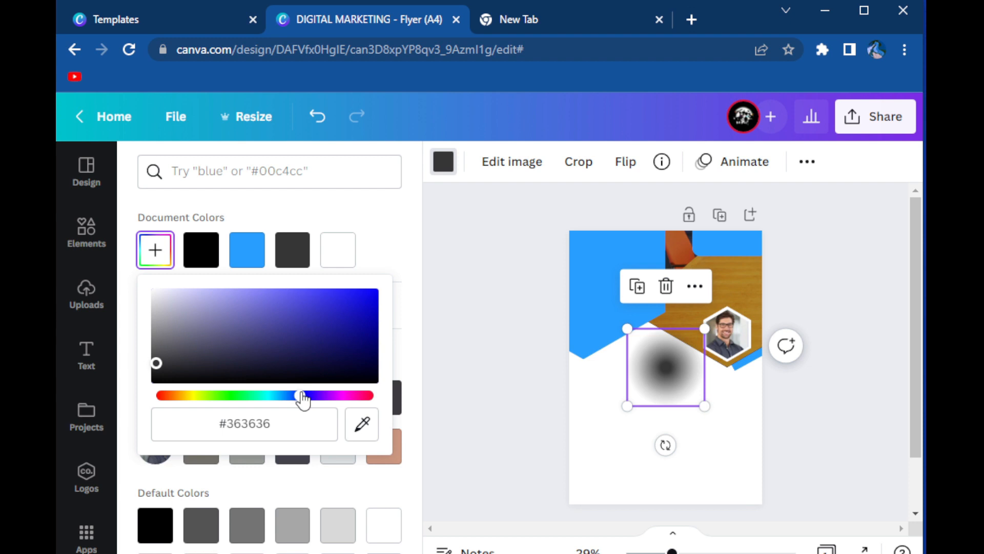
{"action": "left_click", "coordinate": [374, 339]}
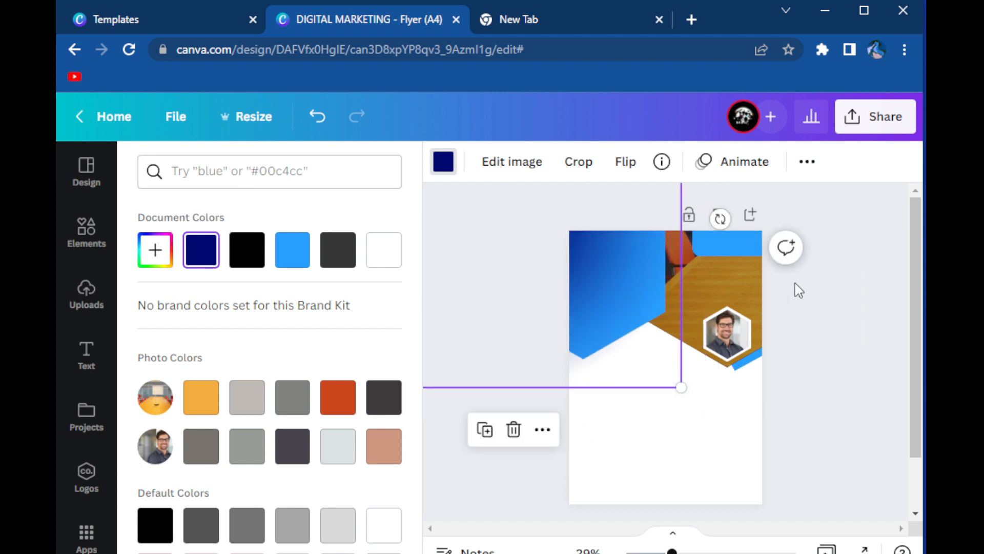
{"action": "mouse_move", "coordinate": [588, 273]}
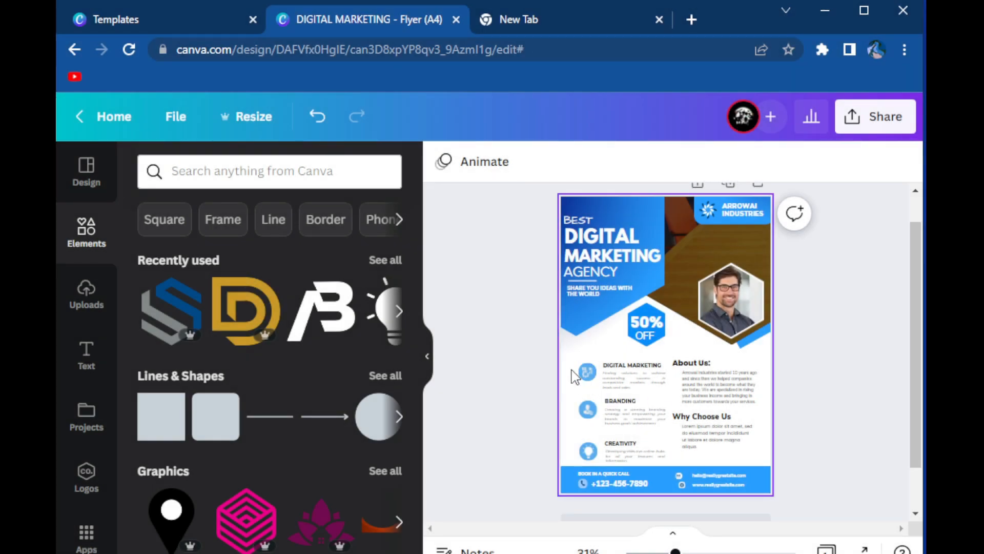
Step: Finalise the flyer's headline, About Us paragraph and service text blocks
{"action": "left_click", "coordinate": [730, 301]}
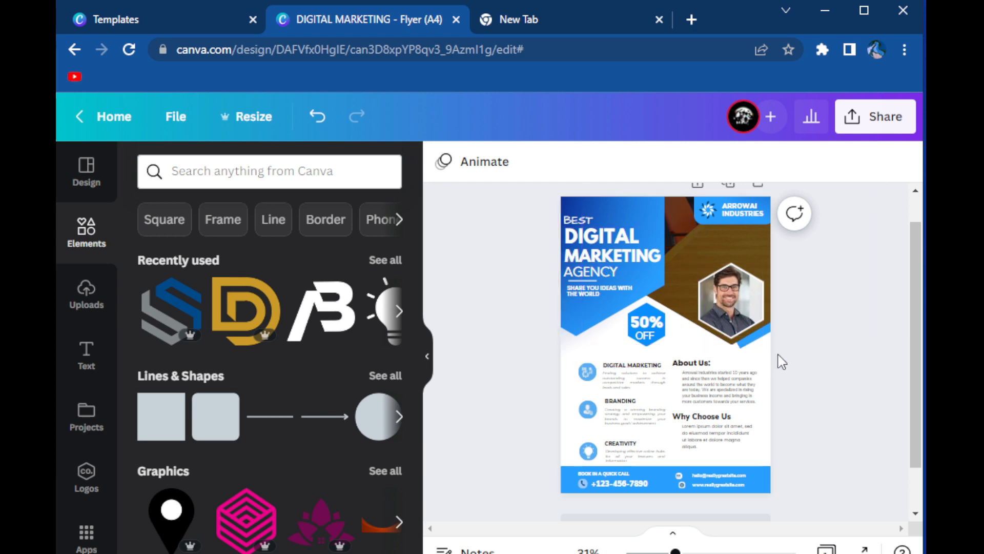
{"action": "left_click", "coordinate": [701, 417]}
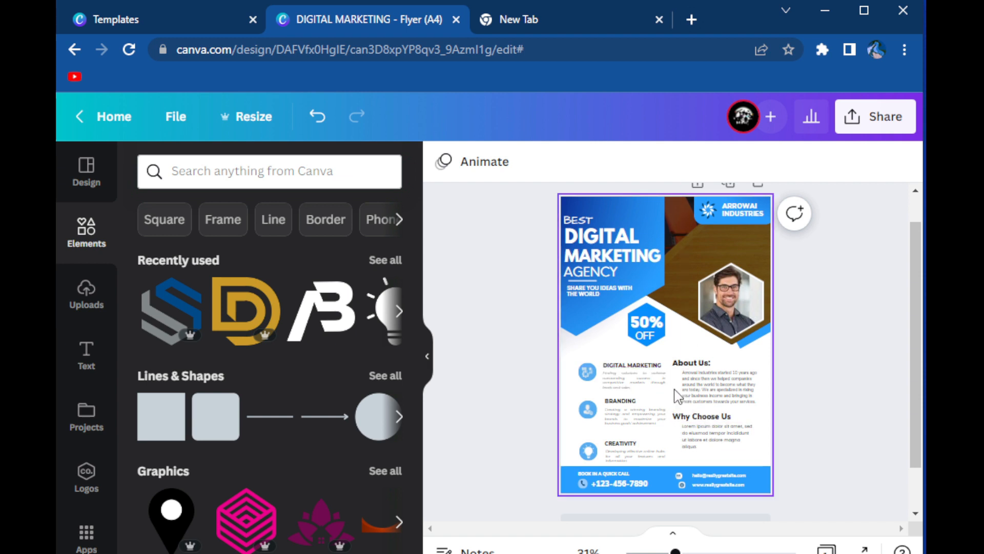
{"action": "mouse_move", "coordinate": [629, 442]}
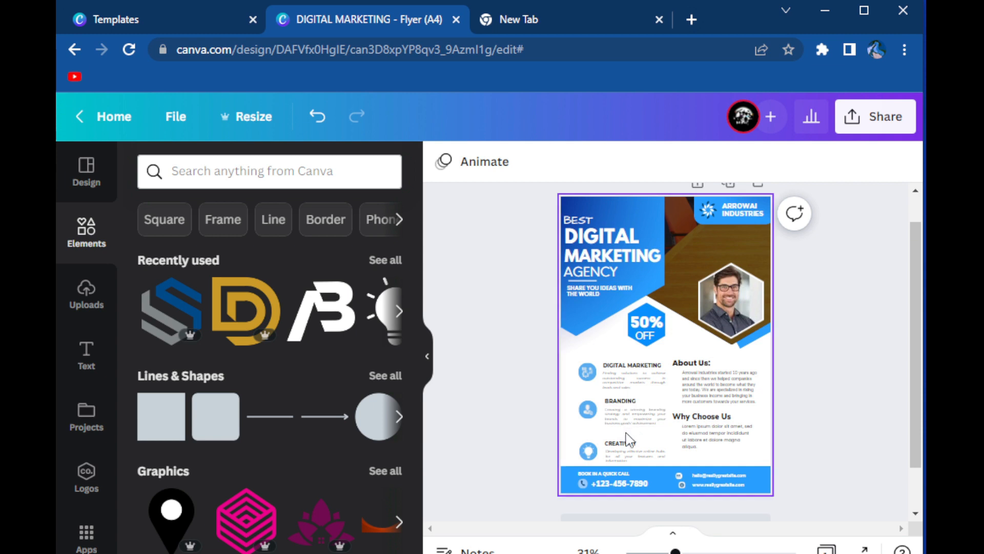
{"action": "double_click", "coordinate": [619, 401]}
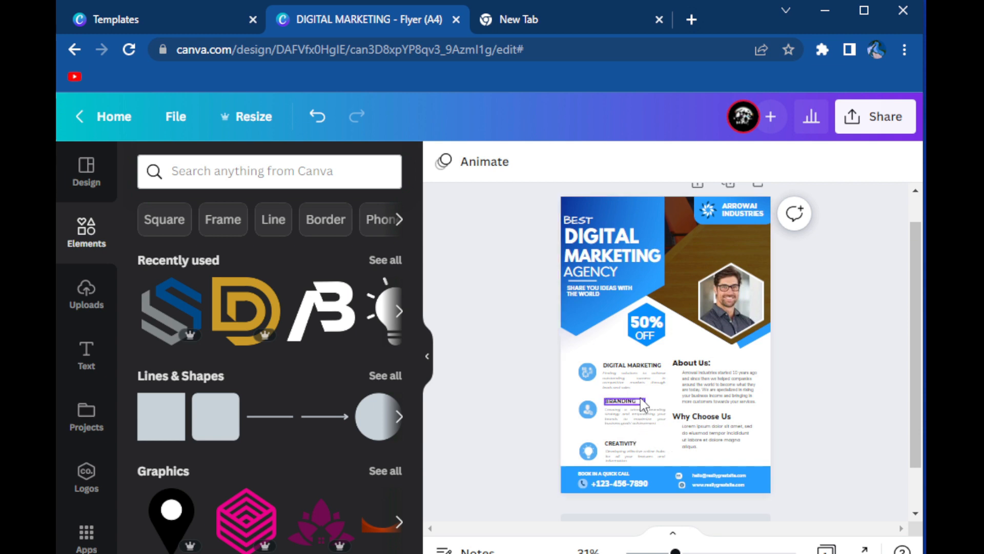
{"action": "left_click", "coordinate": [720, 386]}
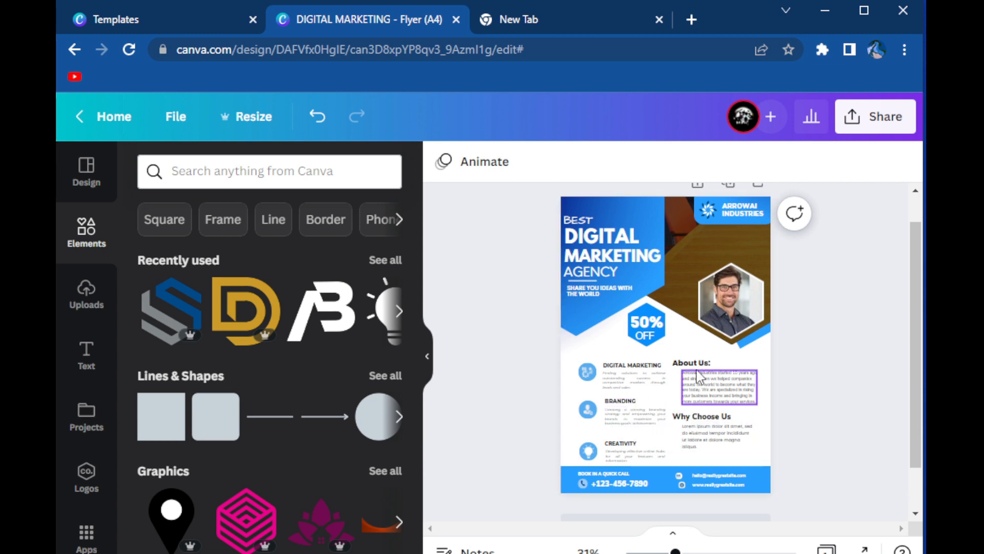
{"action": "left_click", "coordinate": [824, 293]}
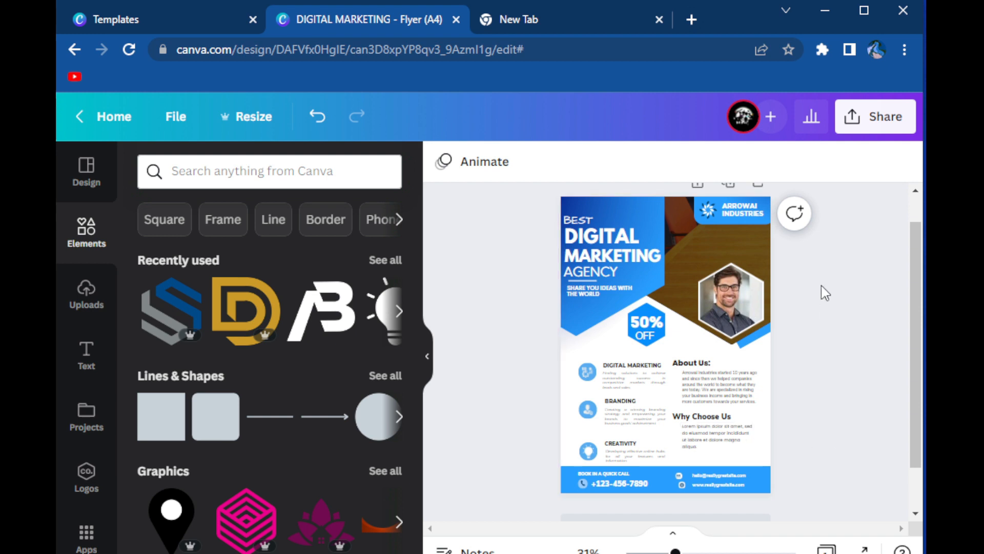
Step: Download the finished flyer as a PNG via Share > Download
{"action": "left_click", "coordinate": [875, 116]}
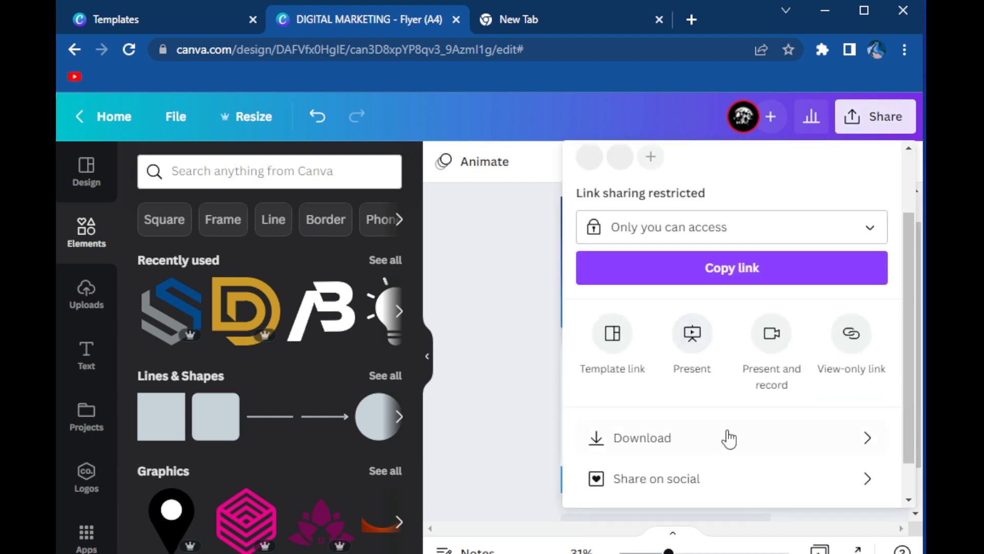
{"action": "left_click", "coordinate": [642, 438]}
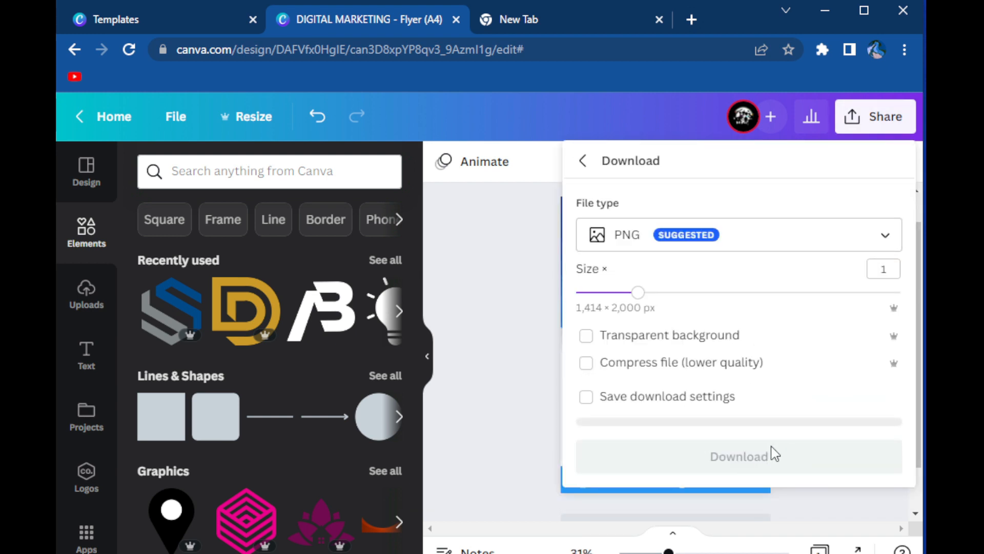